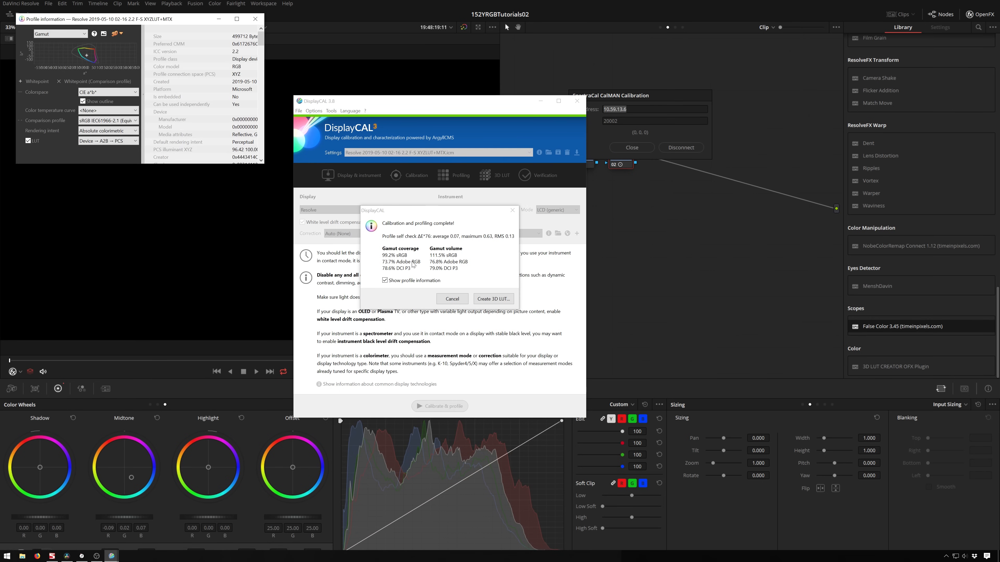
mouse_move(266, 169)
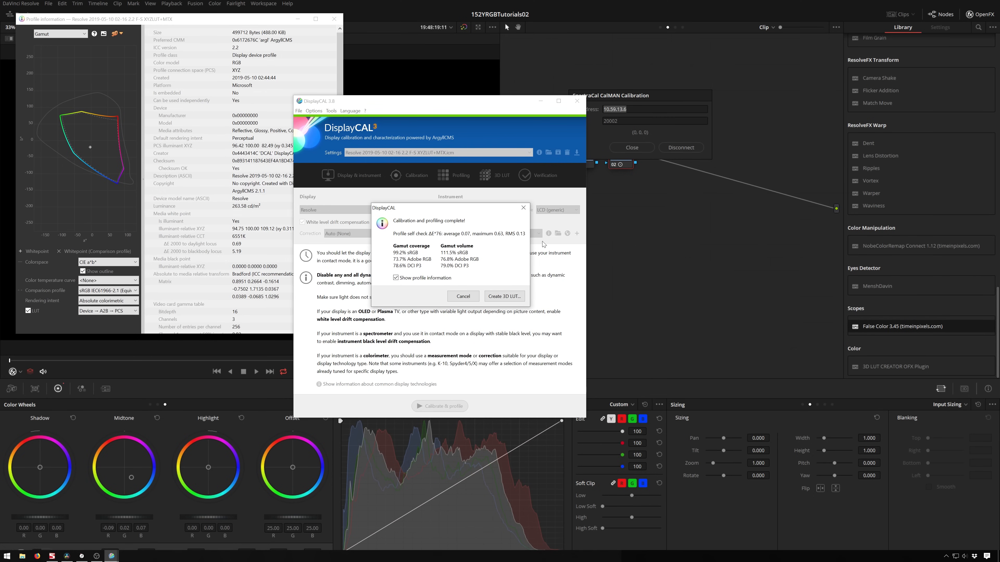
mouse_move(481, 244)
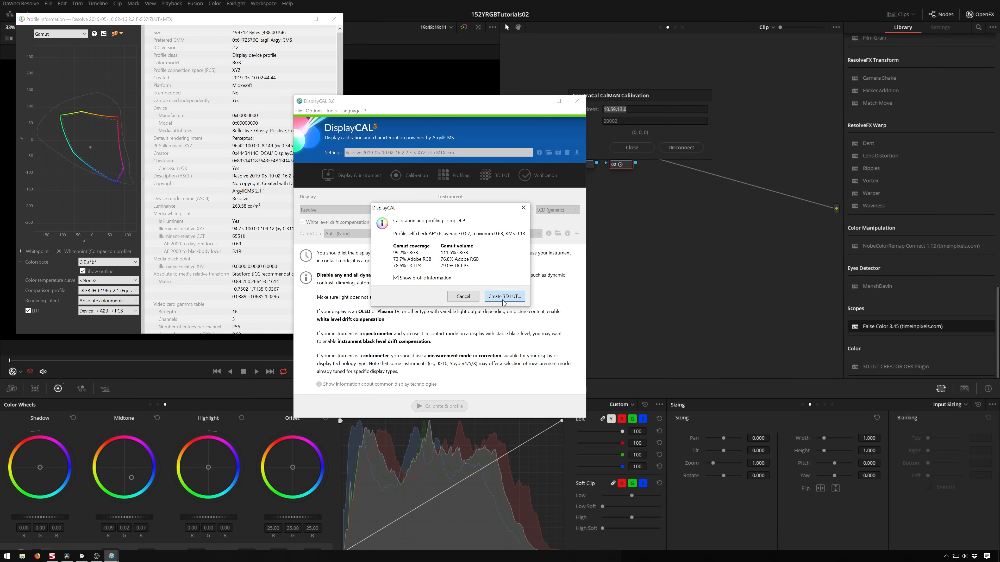
- Create a 3D LUT from the newly completed calibration profile
click(504, 296)
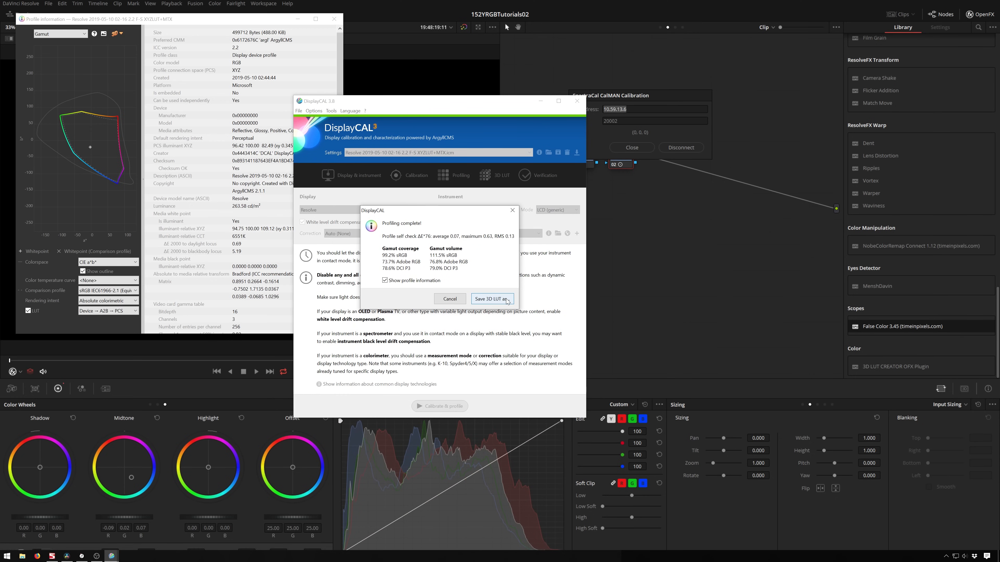
- Save the 3D LUT as a cube file into Resolve's CalibrationLUTs folder
click(492, 299)
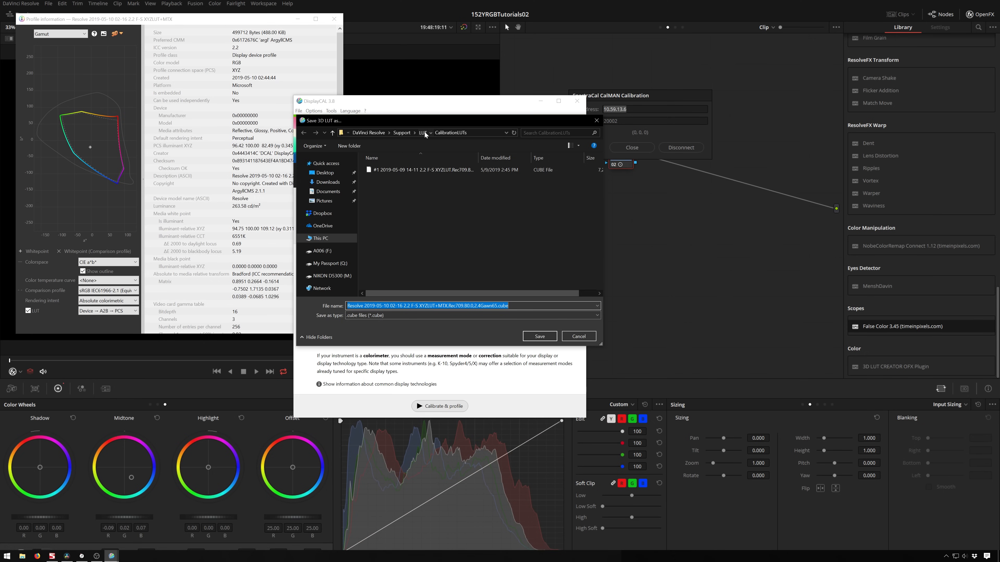
click(423, 133)
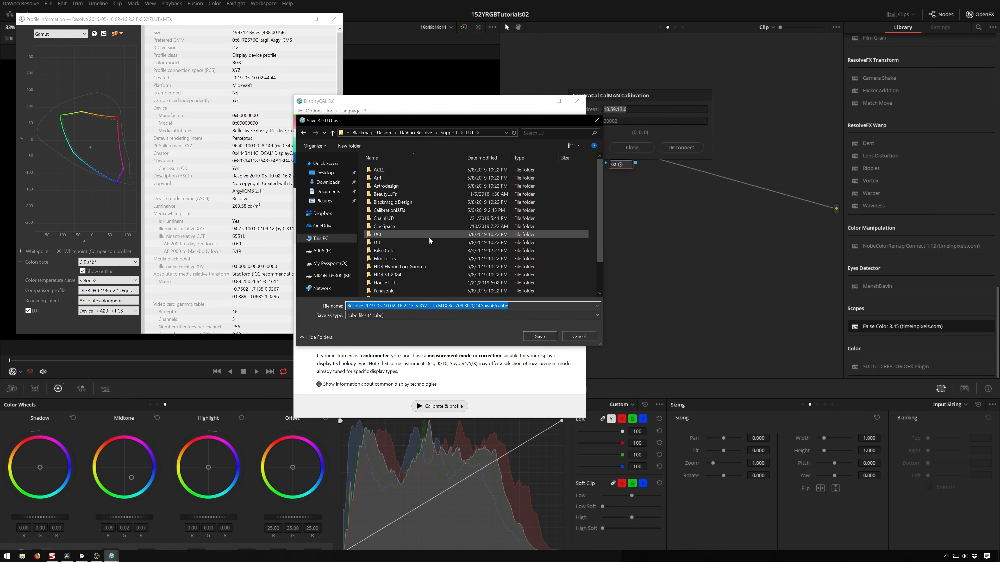
double_click(389, 209)
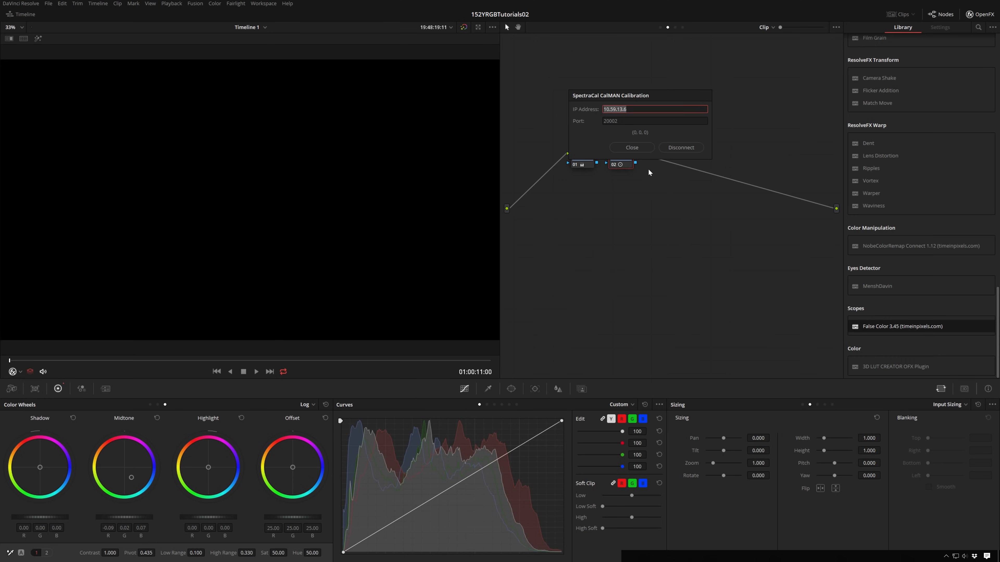
mouse_move(686, 298)
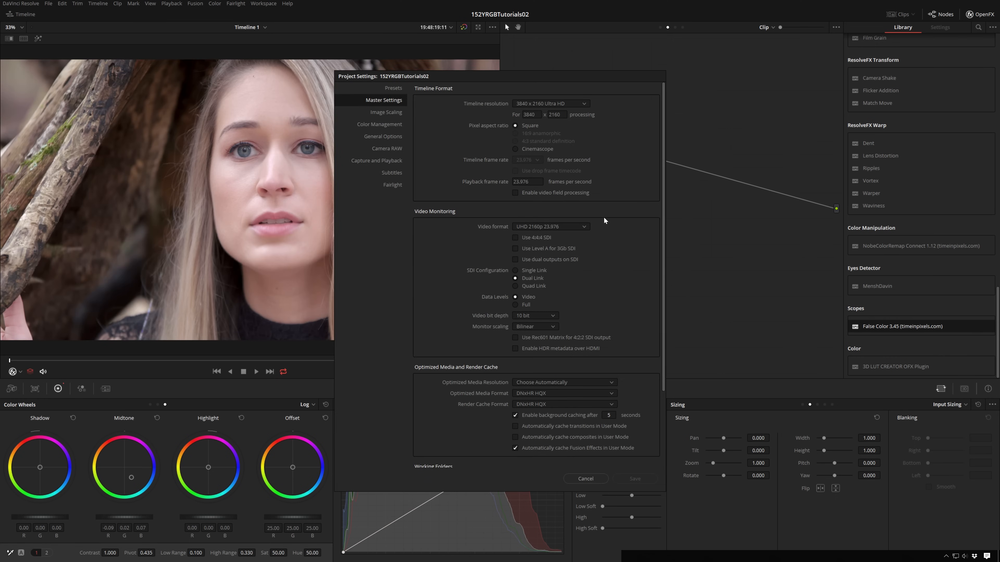
mouse_move(972, 546)
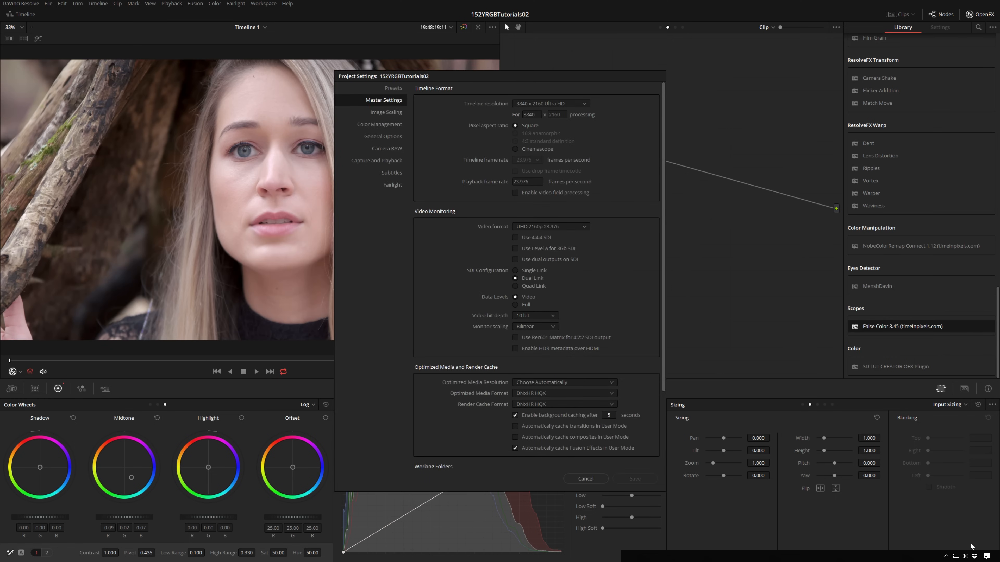
mouse_move(527, 31)
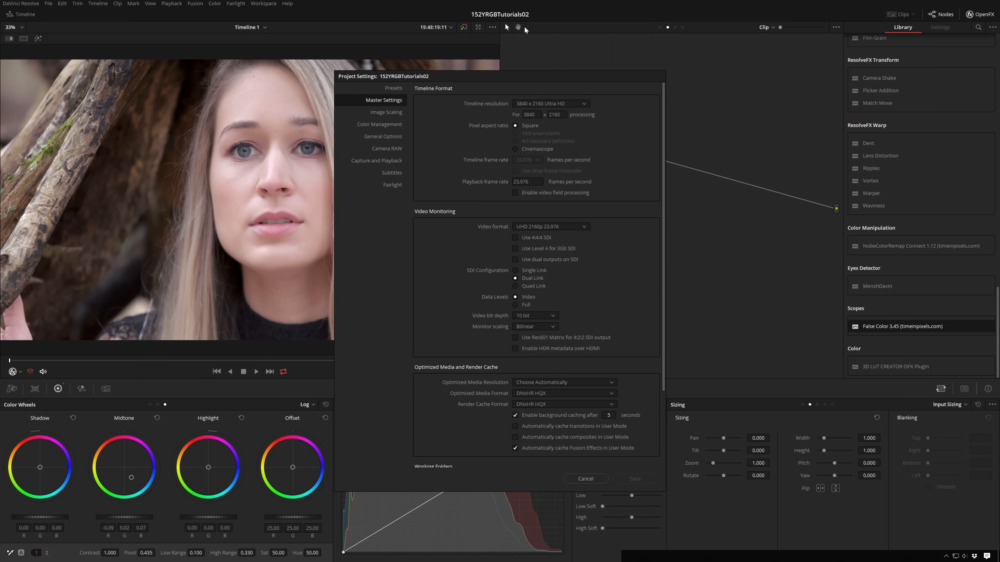
mouse_move(394, 127)
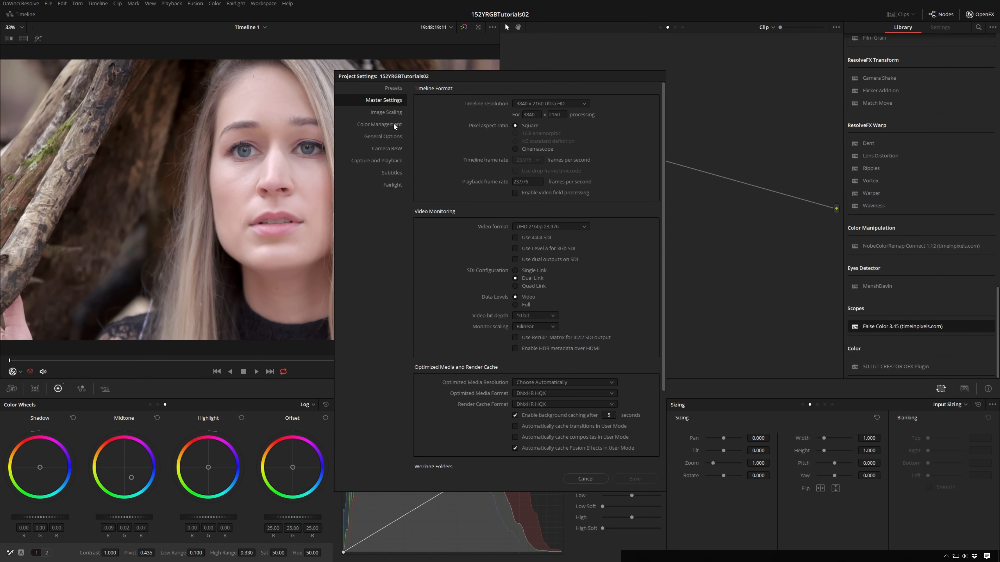
- Show Color Management in Project Settings and view Resolve's LUT folder contents
click(380, 124)
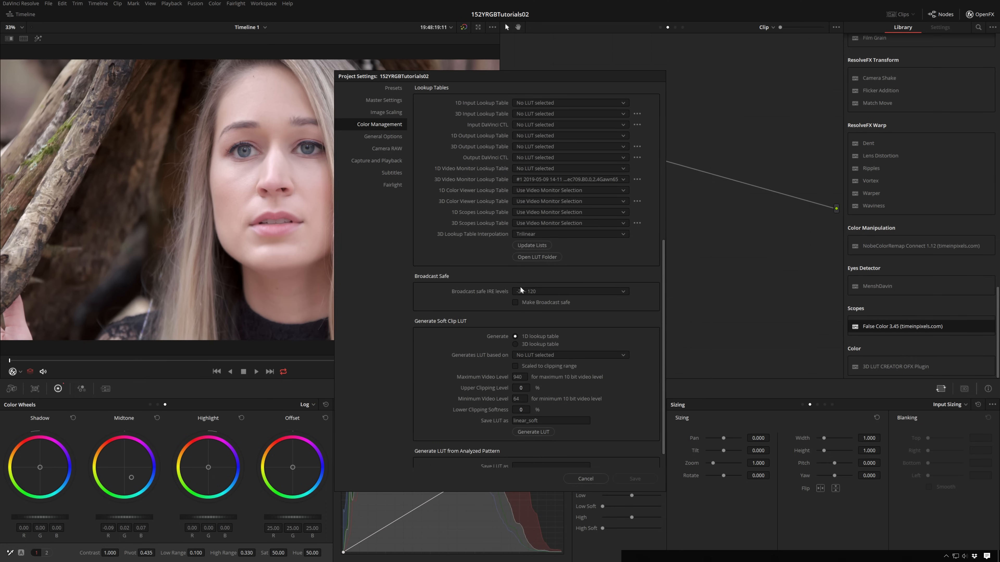
click(571, 292)
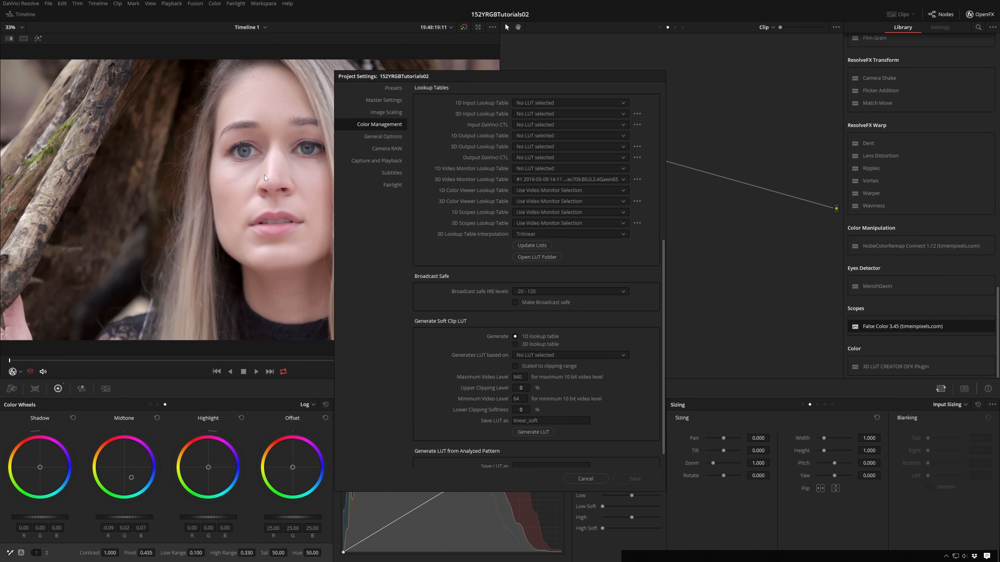
click(537, 257)
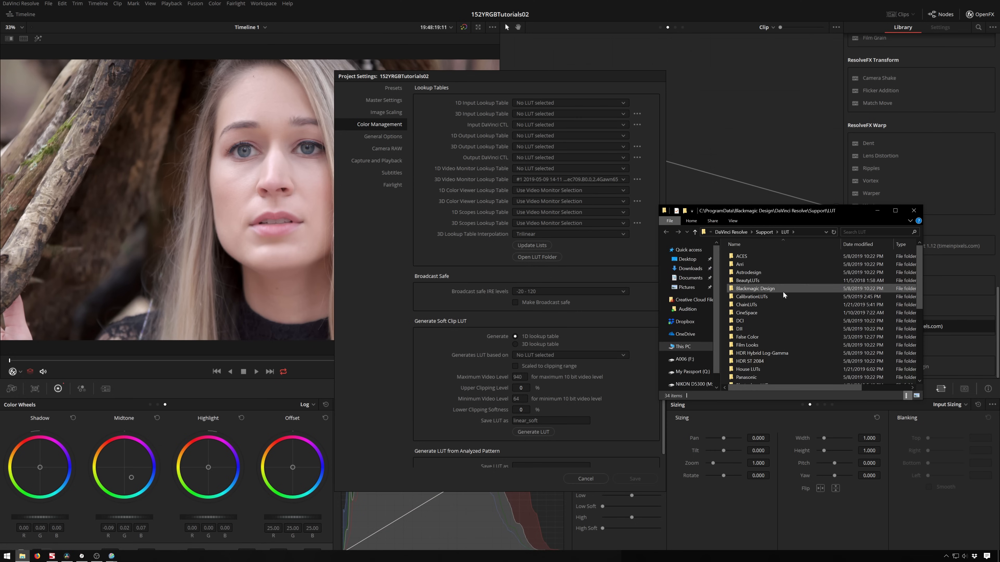
click(914, 210)
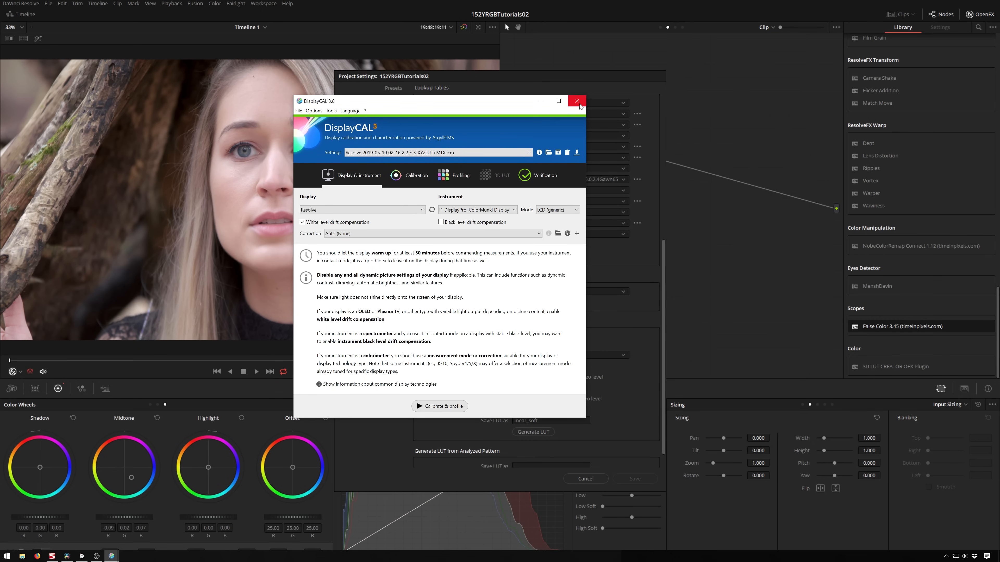
- Close DisplayCAL, refresh the LUT lists, and list the 3D video monitor LUT choices
click(577, 101)
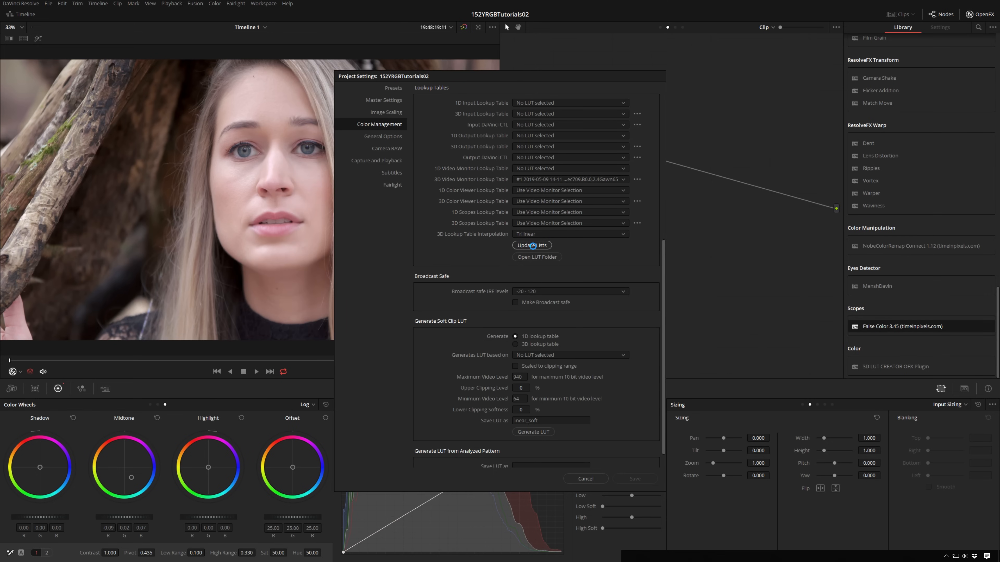
click(532, 245)
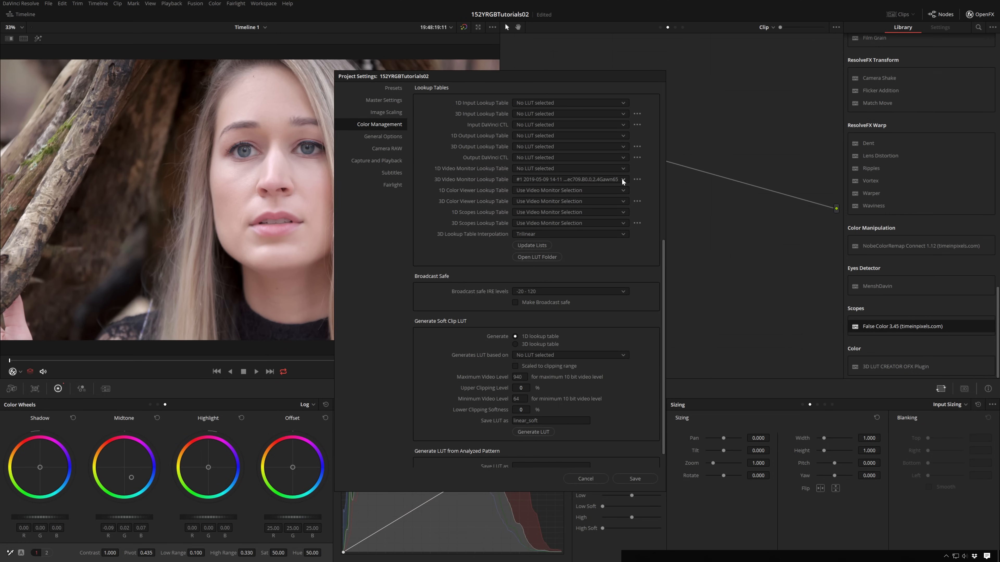
click(624, 179)
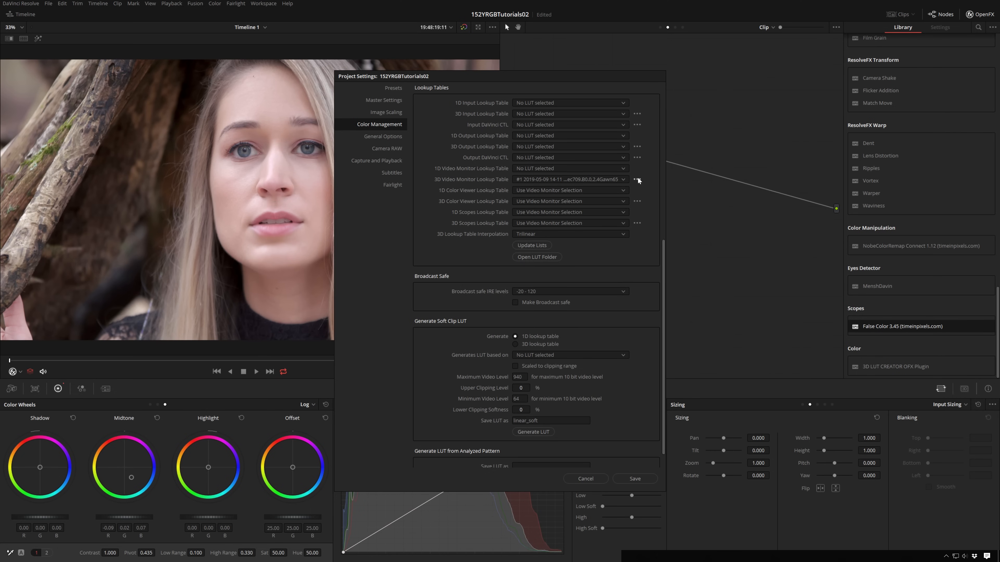
click(637, 179)
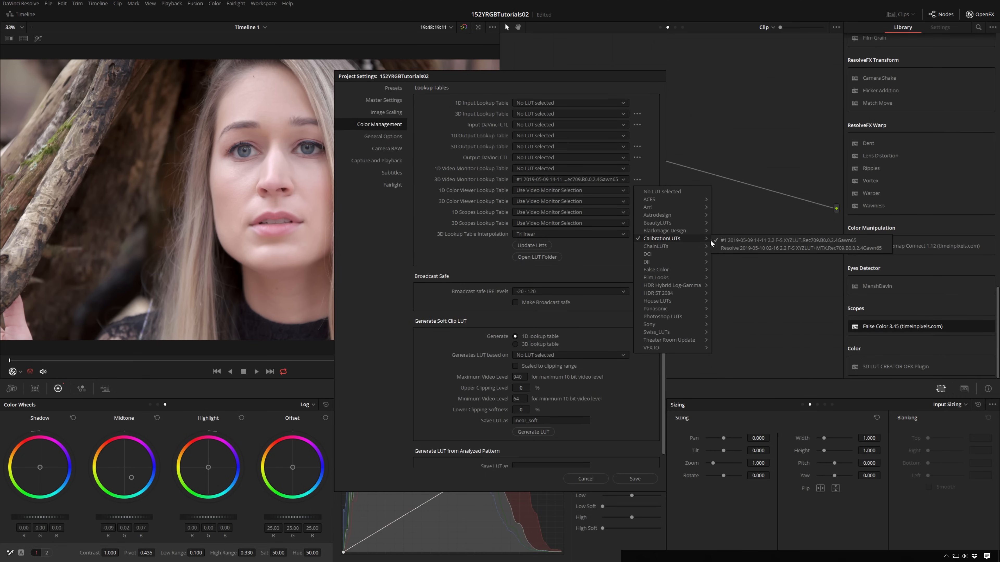